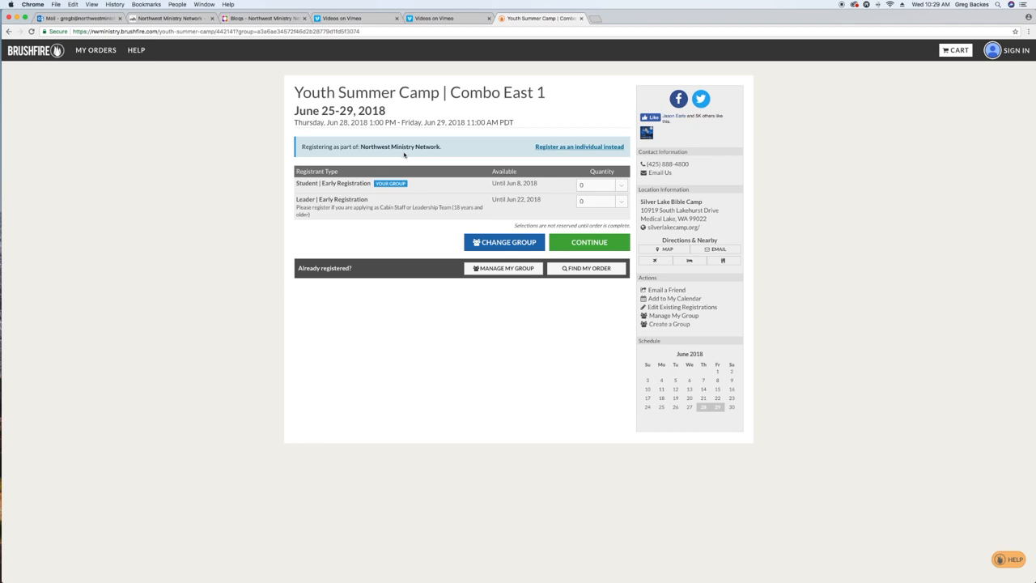
{"action": "mouse_move", "coordinate": [363, 183]}
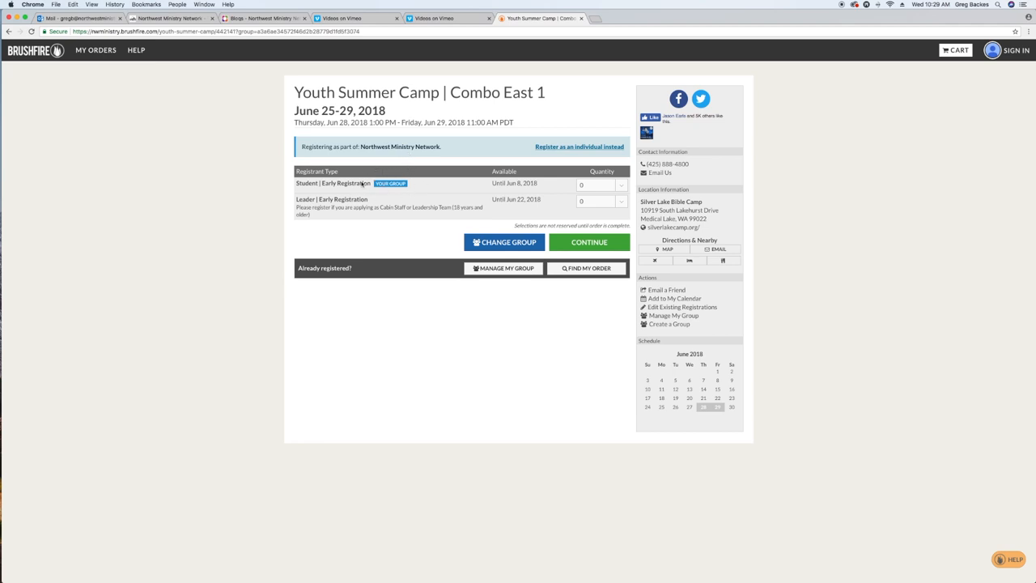
{"action": "mouse_move", "coordinate": [619, 188]}
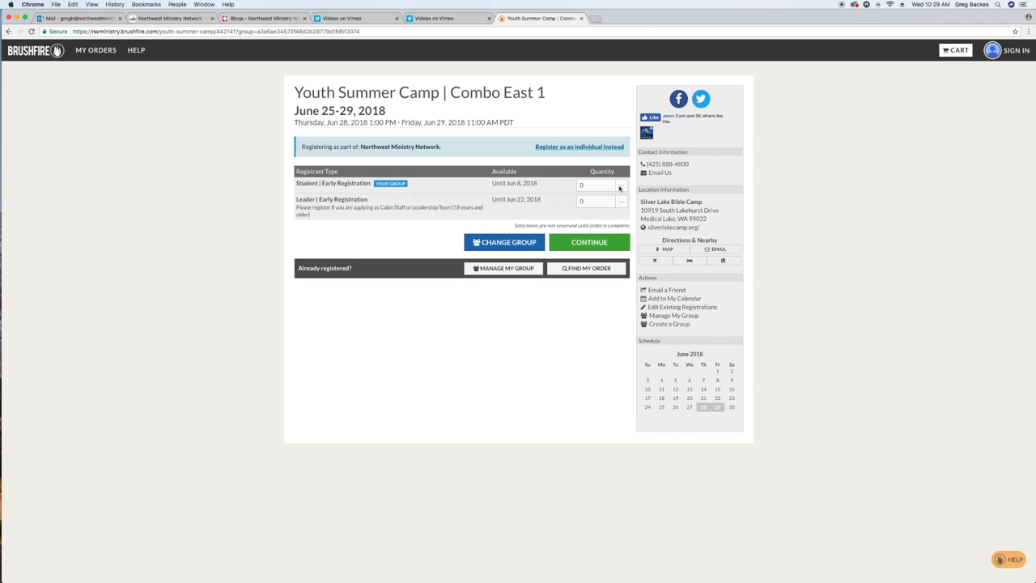
Set the Student | Early Registration quantity to 1.
{"action": "left_click", "coordinate": [598, 185]}
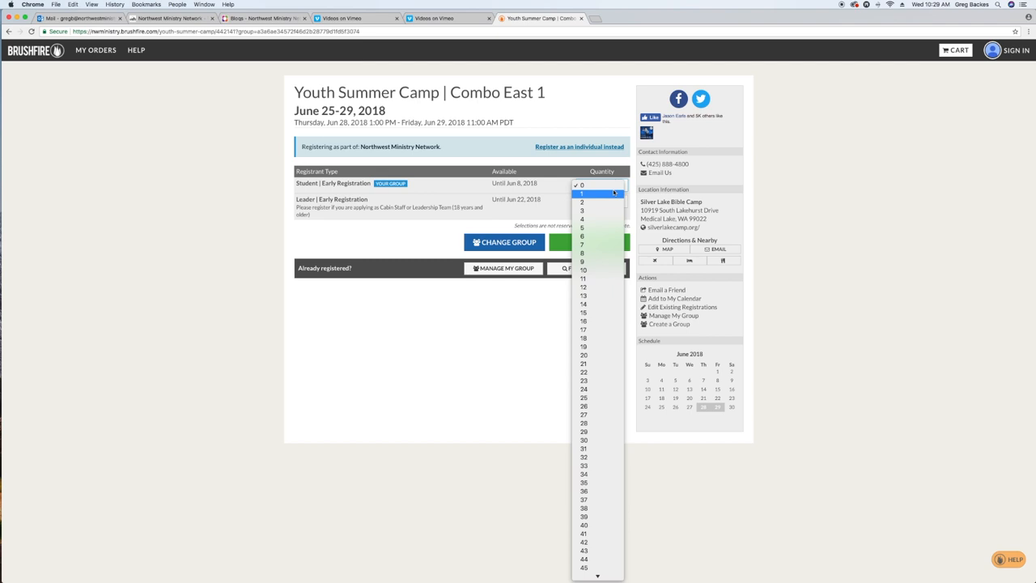
{"action": "left_click", "coordinate": [581, 193]}
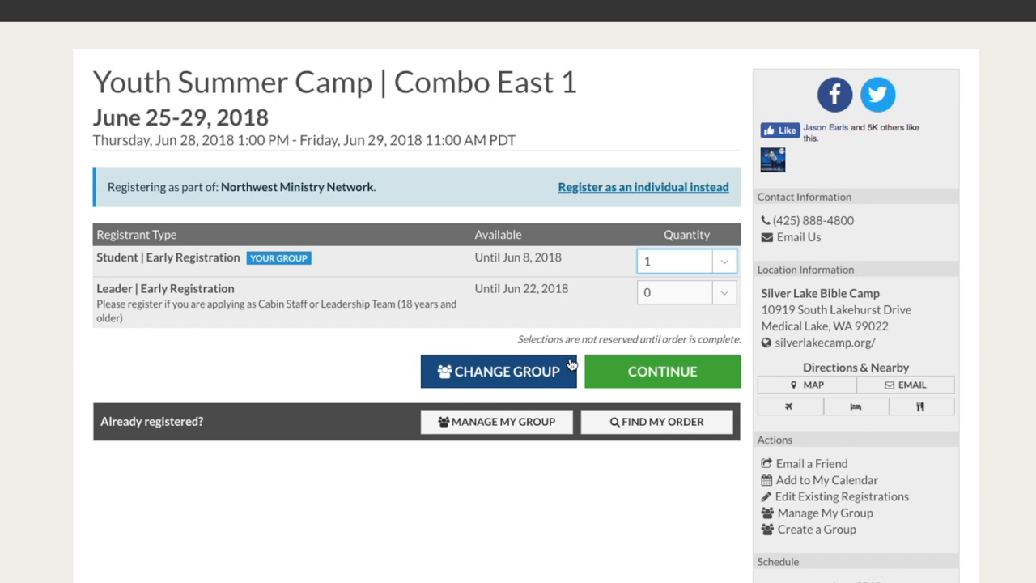
{"action": "left_click", "coordinate": [662, 371]}
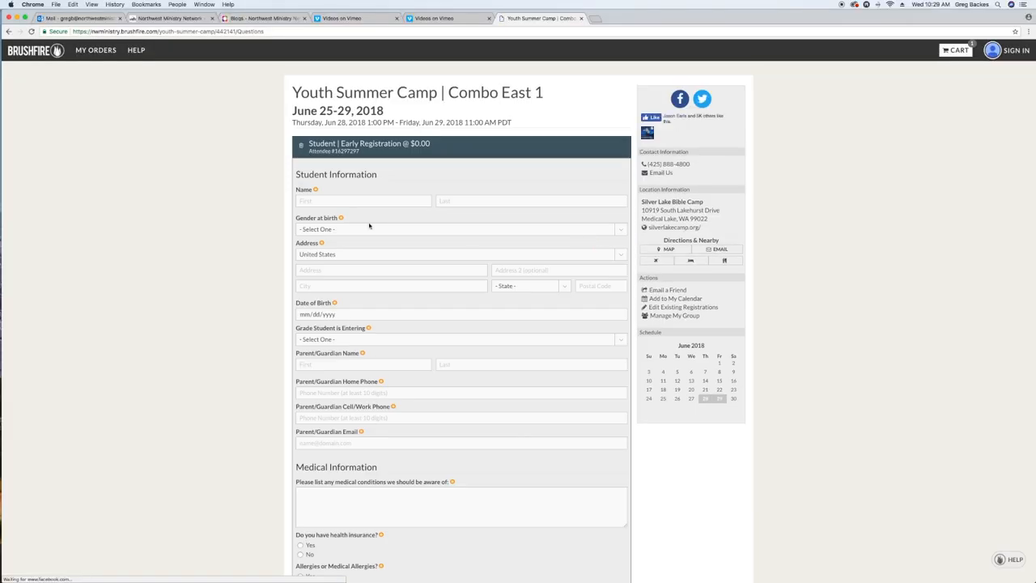
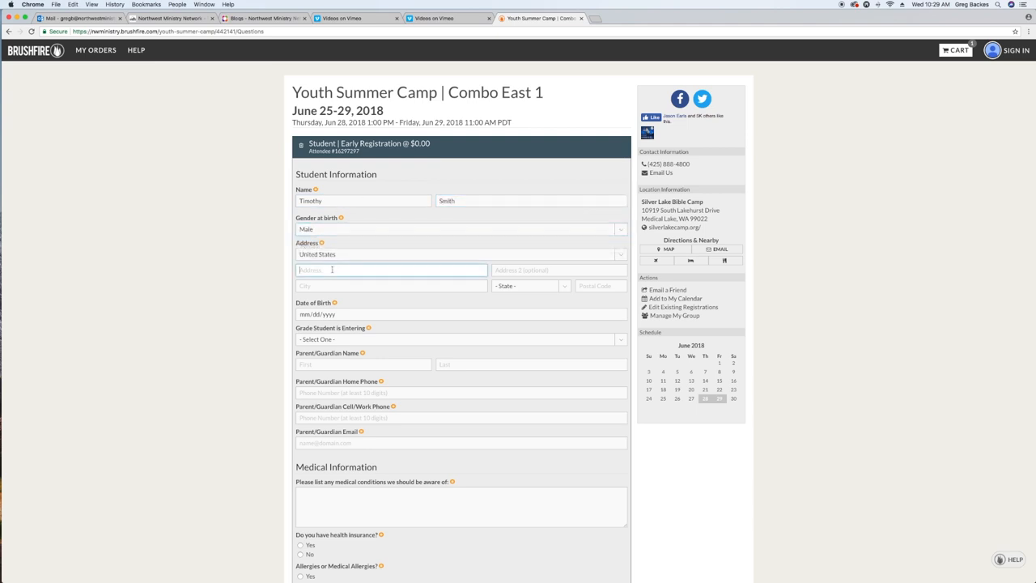
{"action": "left_click", "coordinate": [460, 339]}
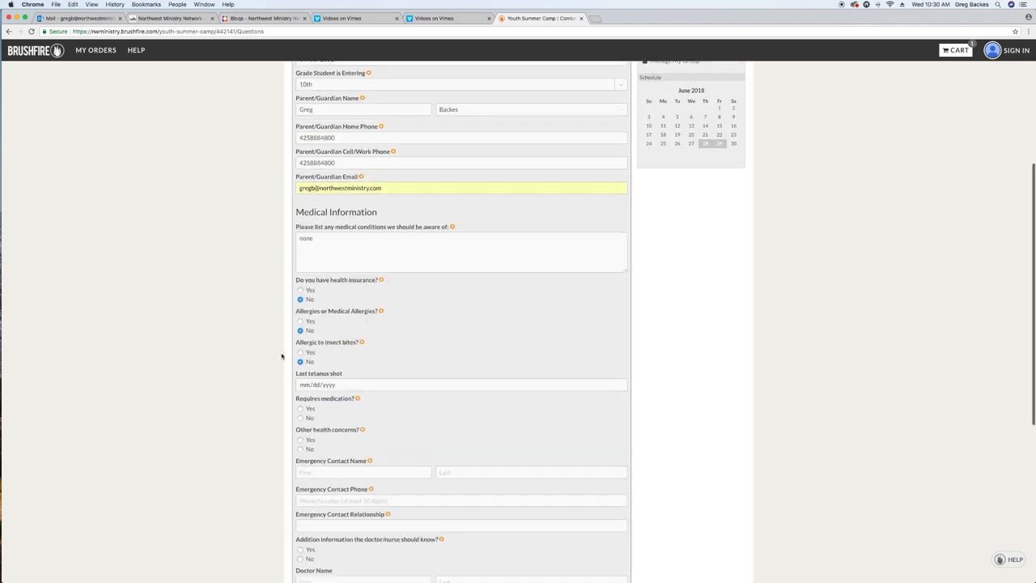
{"action": "scroll", "scroll_direction": "down", "scroll_amount": 3}
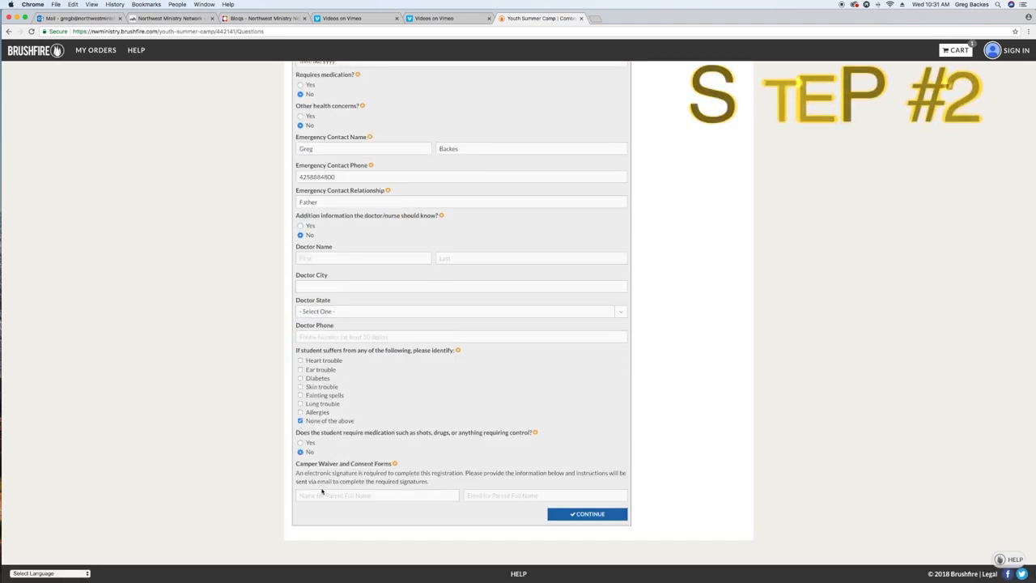
Enter the Camper Waiver signer's name Greg and email starting gregb@.
{"action": "type", "text": "G"}
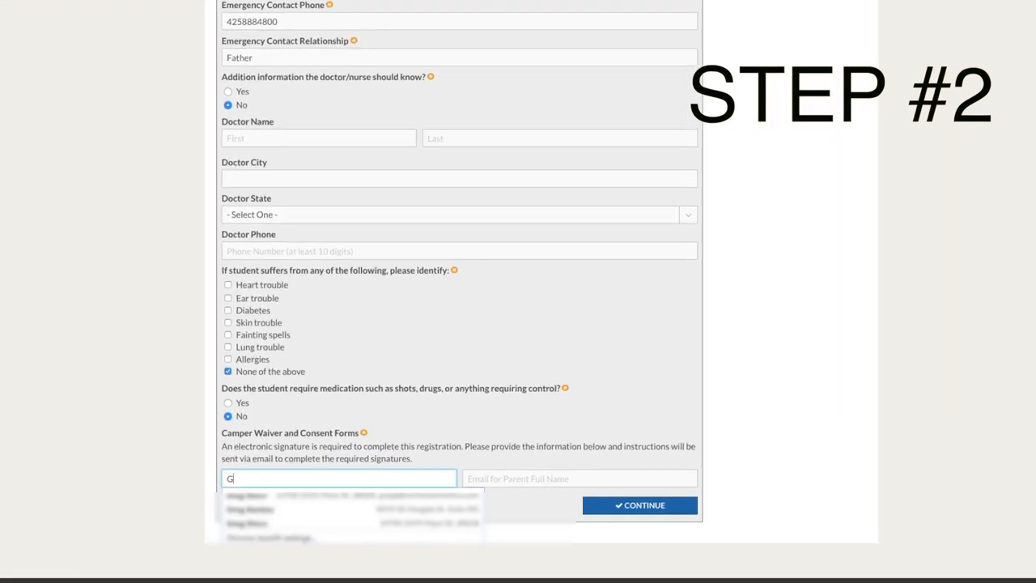
{"action": "type", "text": "reg"}
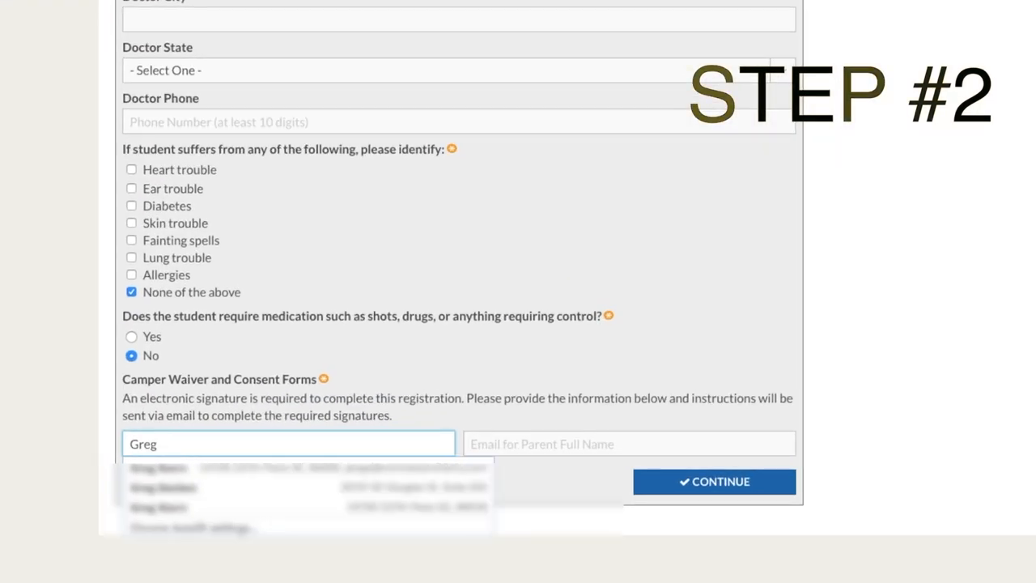
{"action": "left_click", "coordinate": [162, 487]}
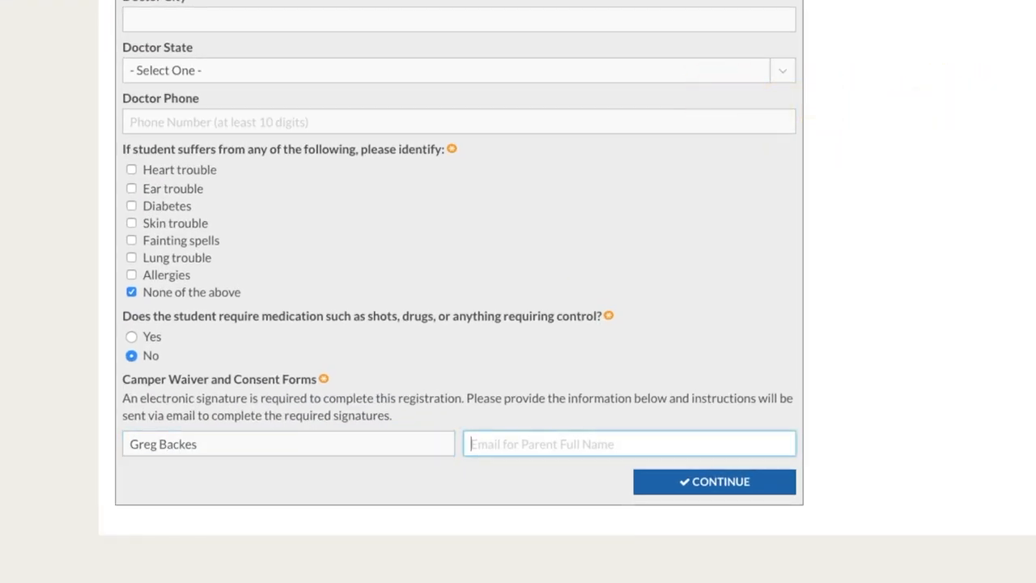
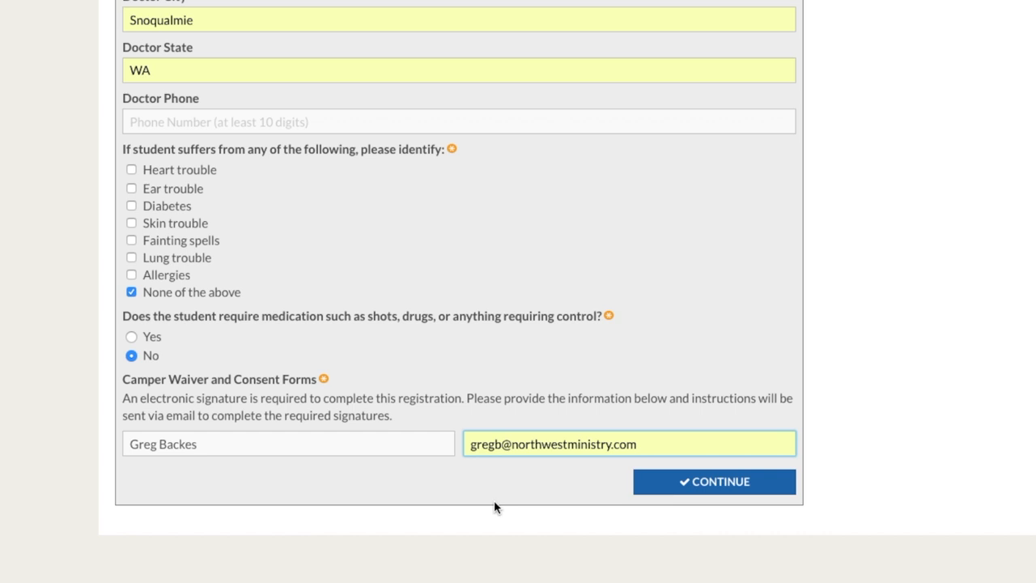
Continue and submit the reservation for one attendee so the order is received.
{"action": "left_click", "coordinate": [713, 481]}
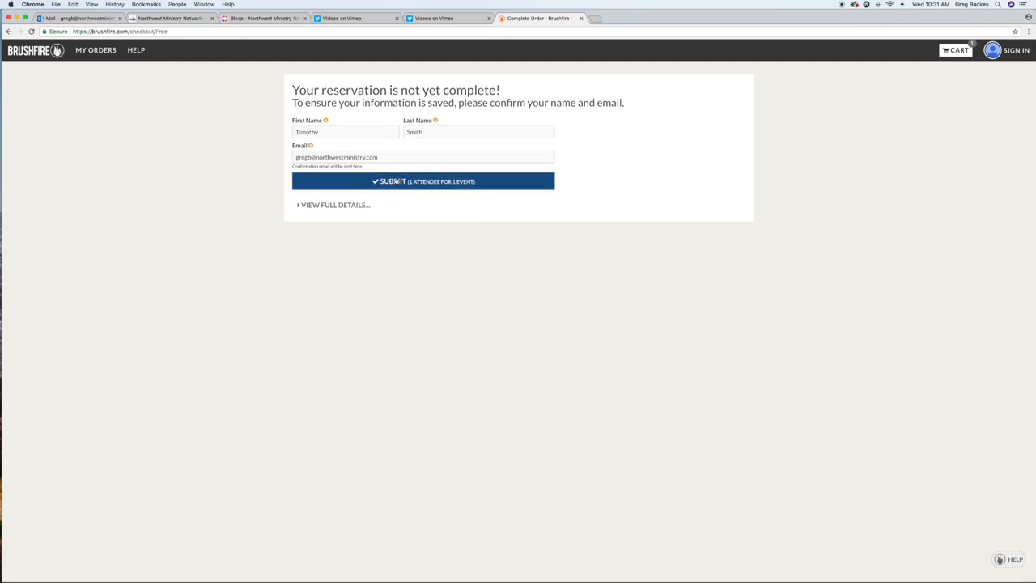
{"action": "left_click", "coordinate": [422, 180]}
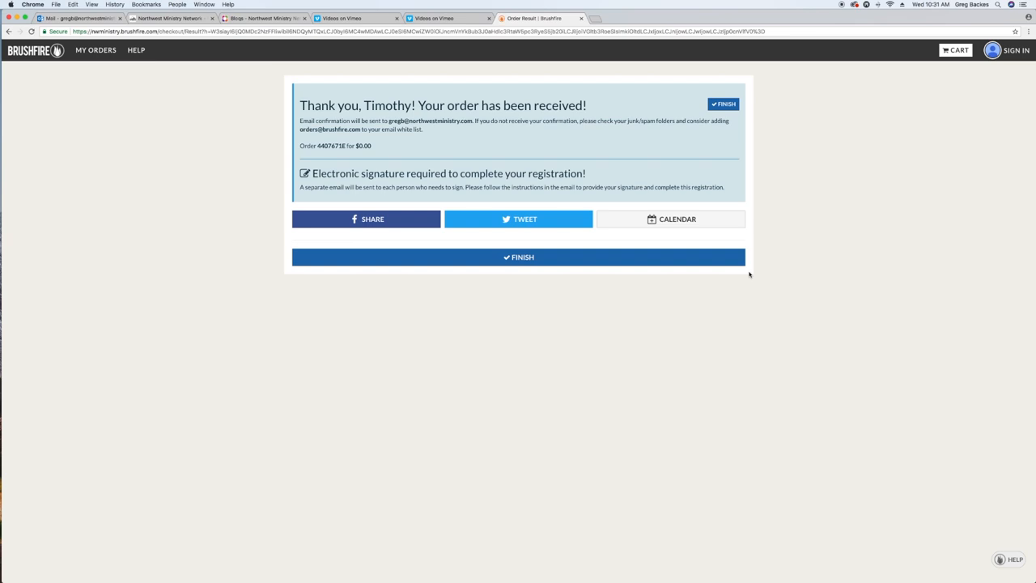
{"action": "mouse_move", "coordinate": [412, 179]}
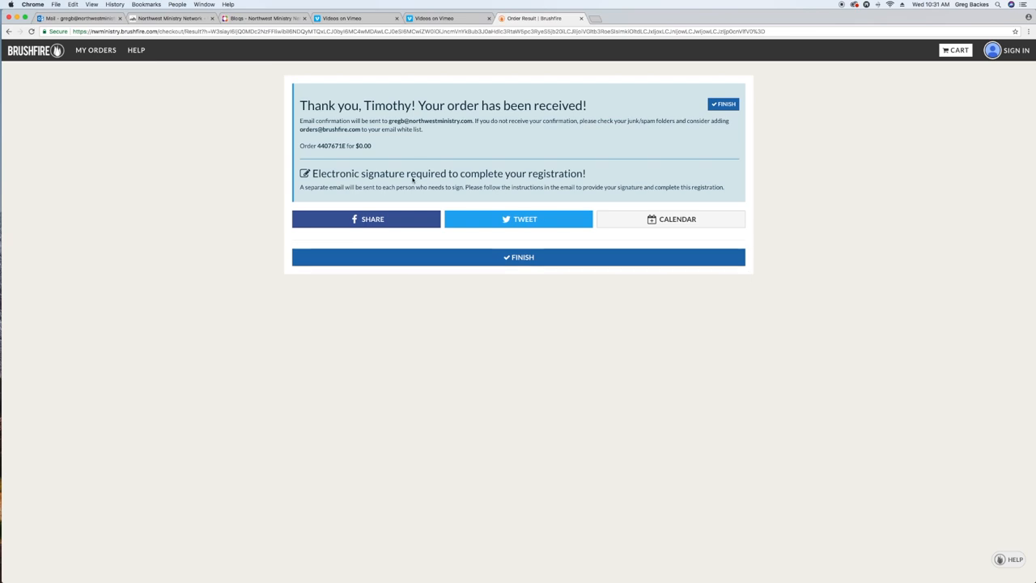
From the inbox, follow the 'We need your signature' email's link to the DocuSign waiver.
{"action": "left_click", "coordinate": [77, 18]}
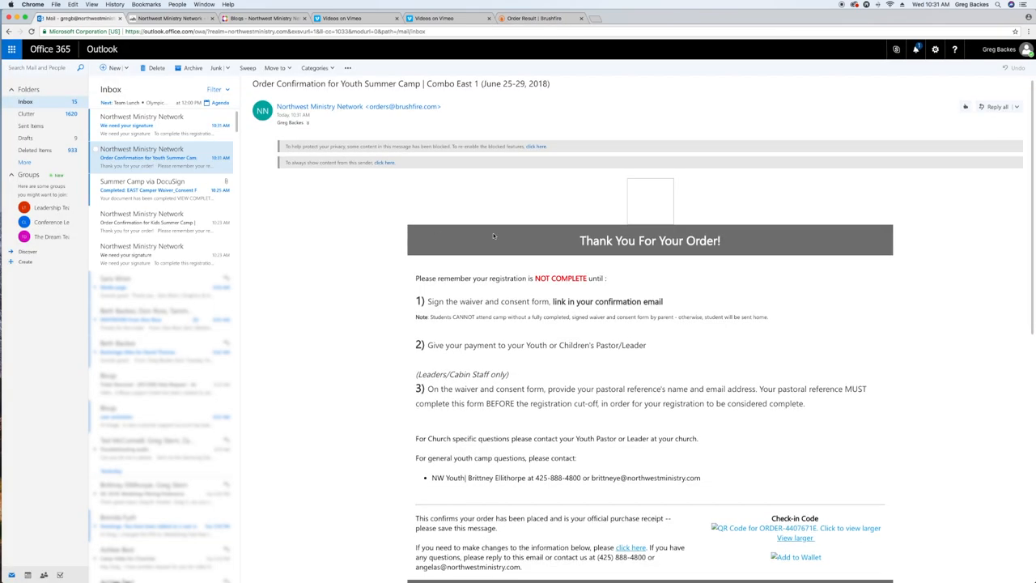
{"action": "scroll", "scroll_direction": "down", "scroll_amount": 3}
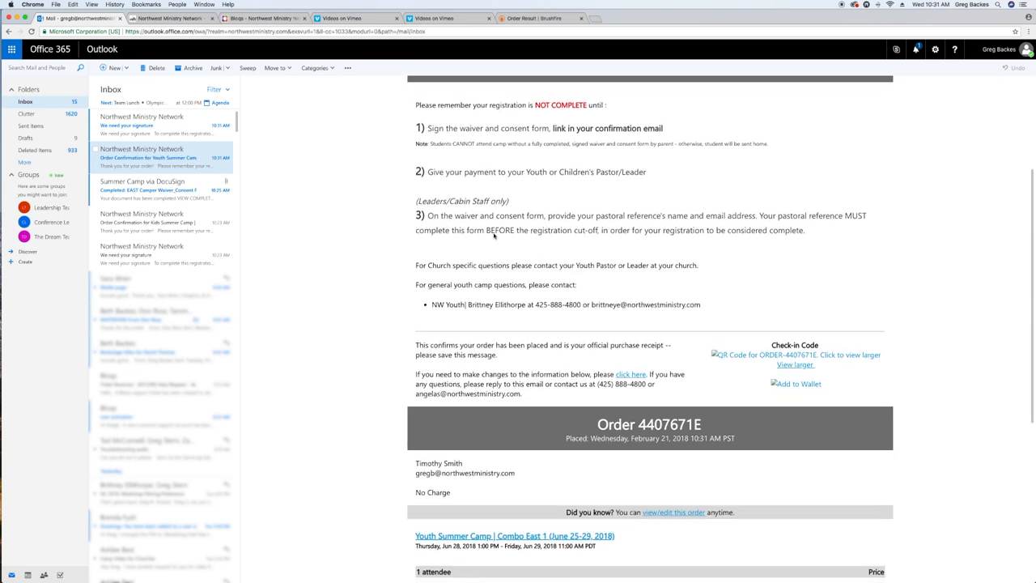
{"action": "scroll", "scroll_direction": "up", "scroll_amount": 3}
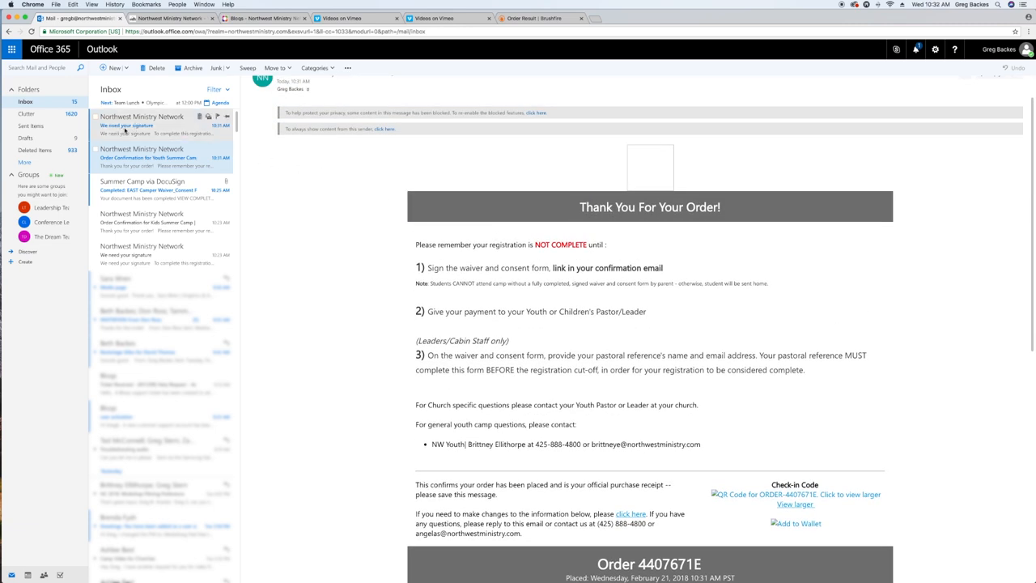
{"action": "left_click", "coordinate": [142, 126]}
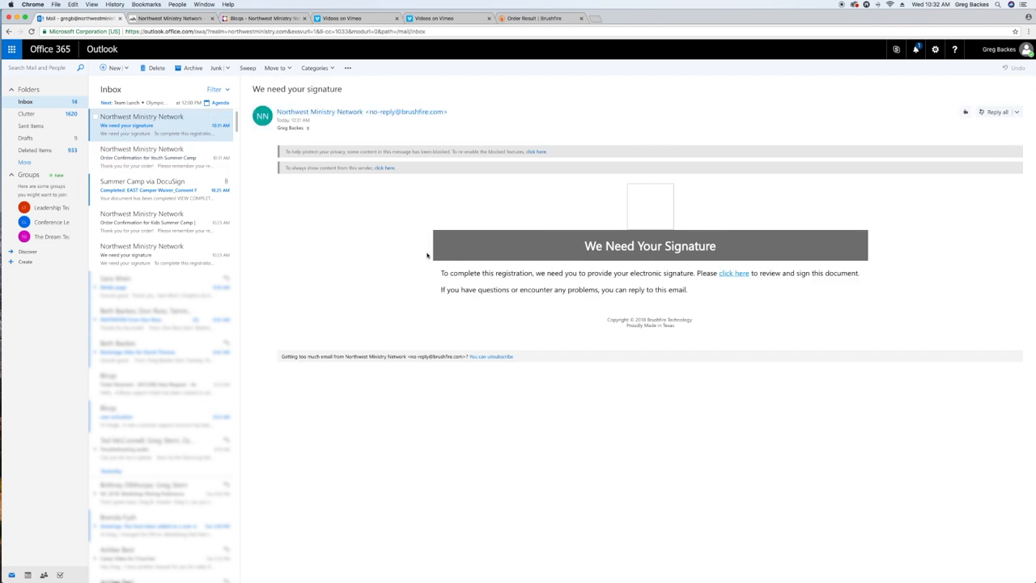
{"action": "mouse_move", "coordinate": [705, 301]}
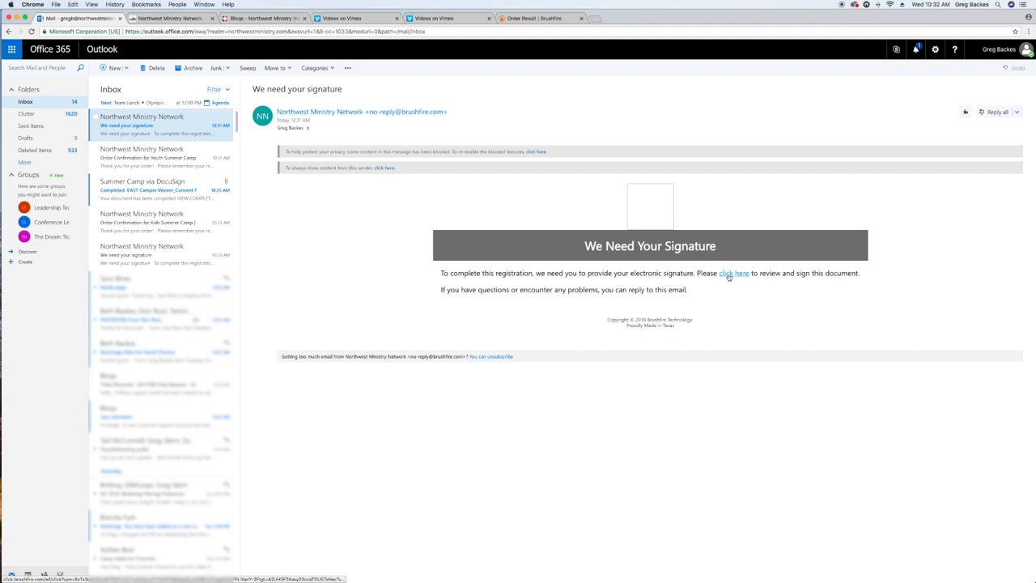
{"action": "left_click", "coordinate": [733, 272]}
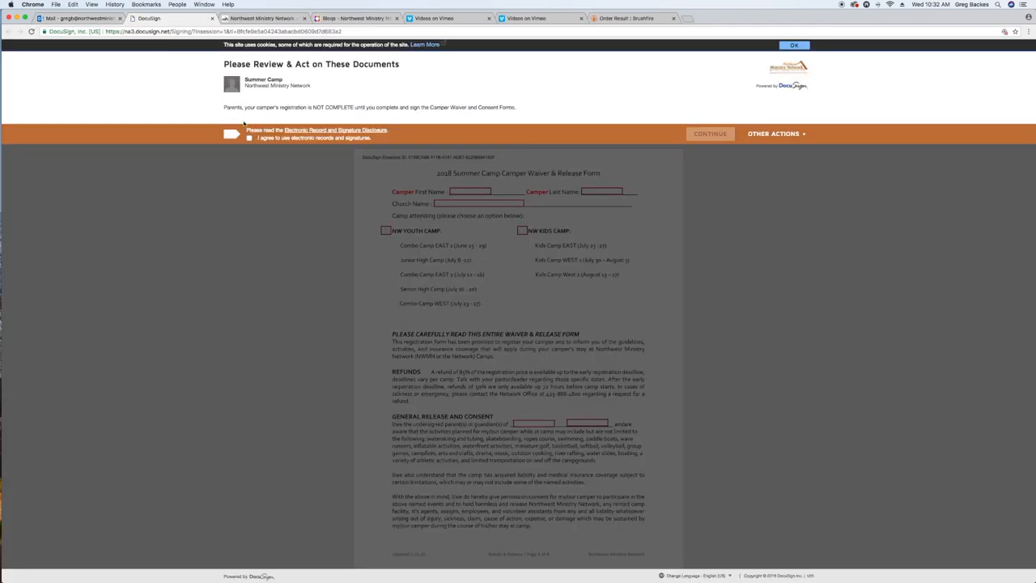
Agree to use electronic records and signatures and continue into the waiver form.
{"action": "left_click", "coordinate": [249, 138]}
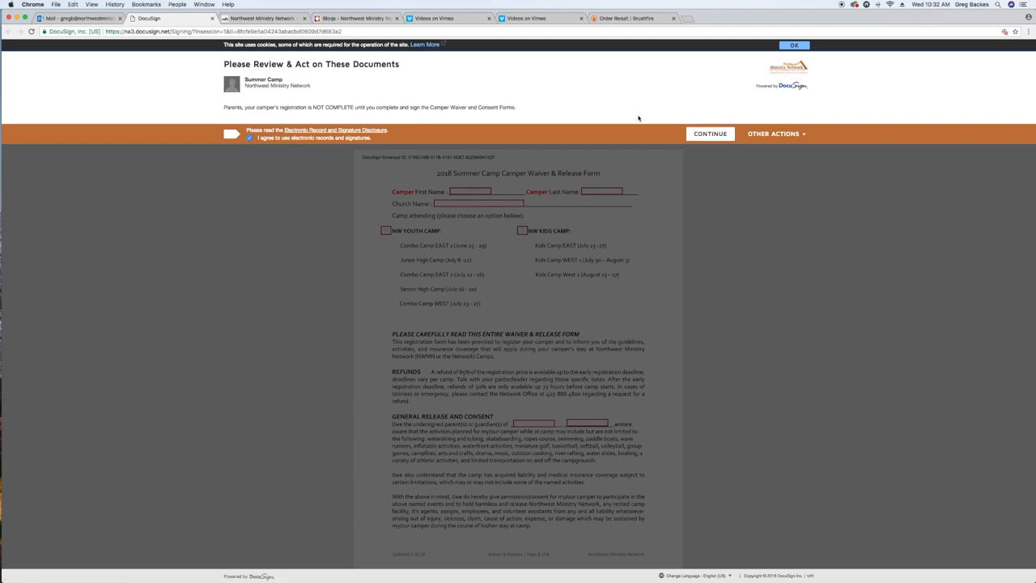
{"action": "left_click", "coordinate": [709, 134]}
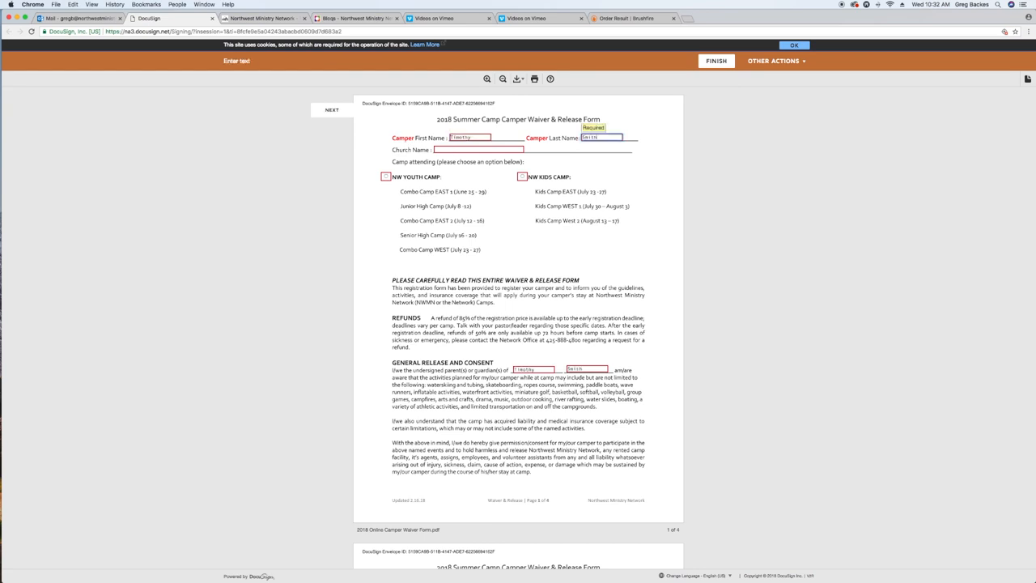
Fill Church Name 'Northwest Ministr...', choose NW Youth Camp and Senior High Camp.
{"action": "left_click", "coordinate": [478, 149]}
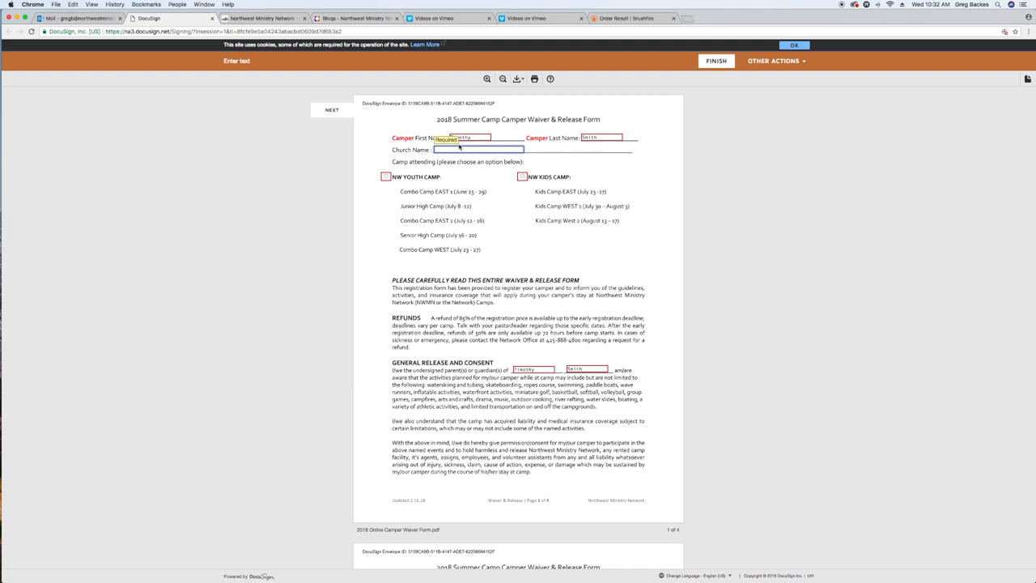
{"action": "type", "text": "Northwest Ministry Network"}
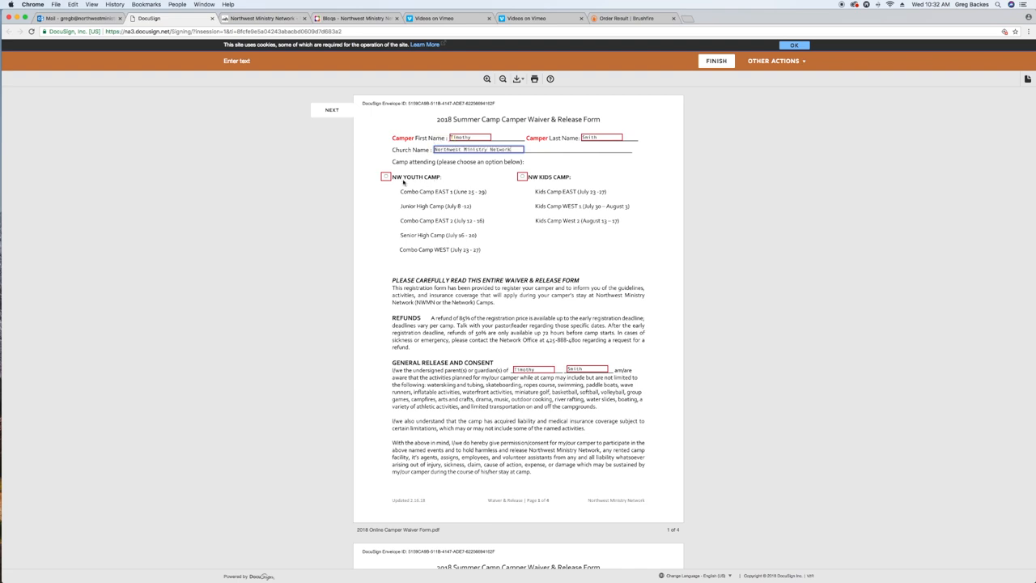
{"action": "left_click", "coordinate": [385, 176]}
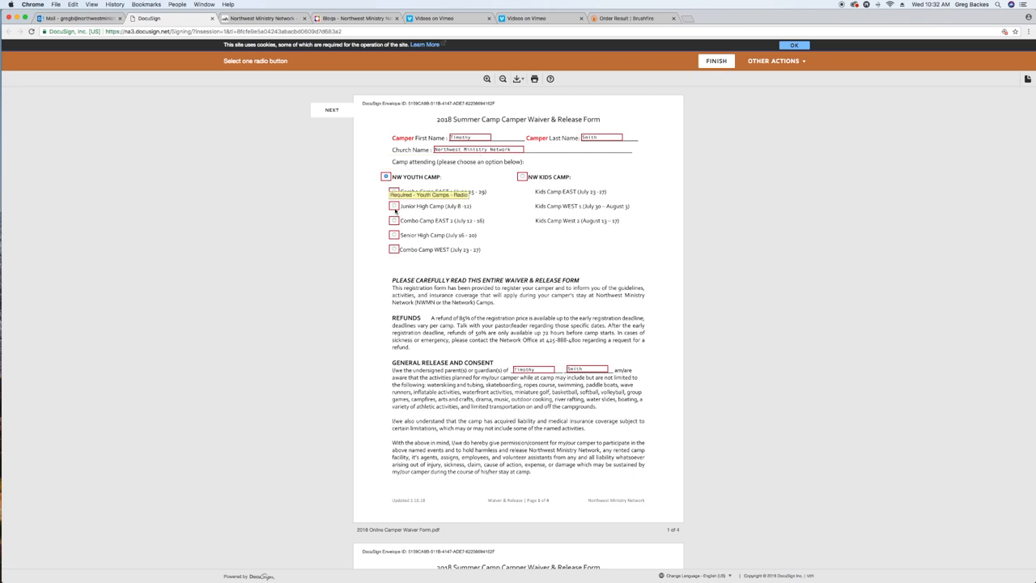
{"action": "left_click", "coordinate": [394, 234]}
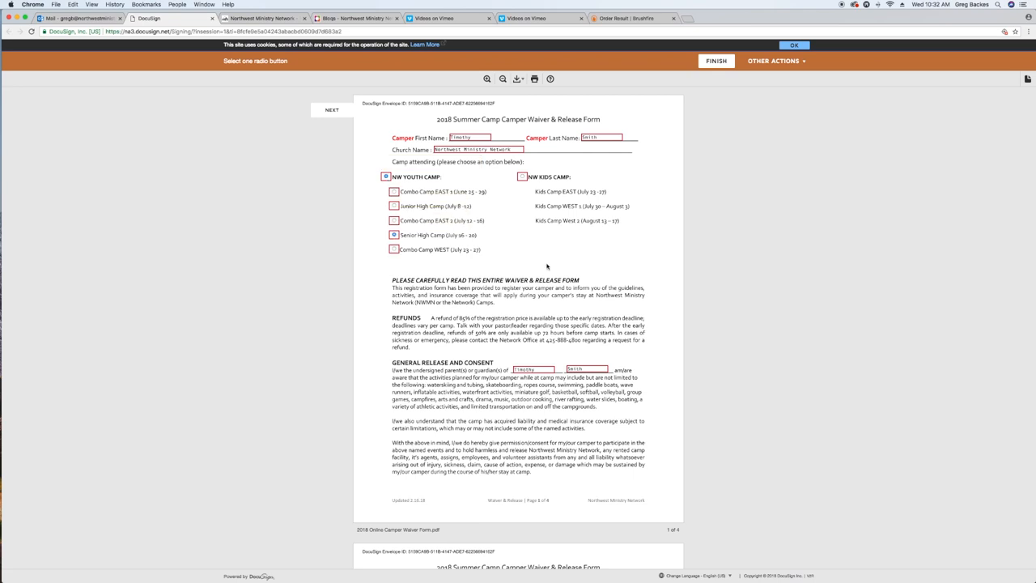
{"action": "scroll", "scroll_direction": "down", "scroll_amount": 3}
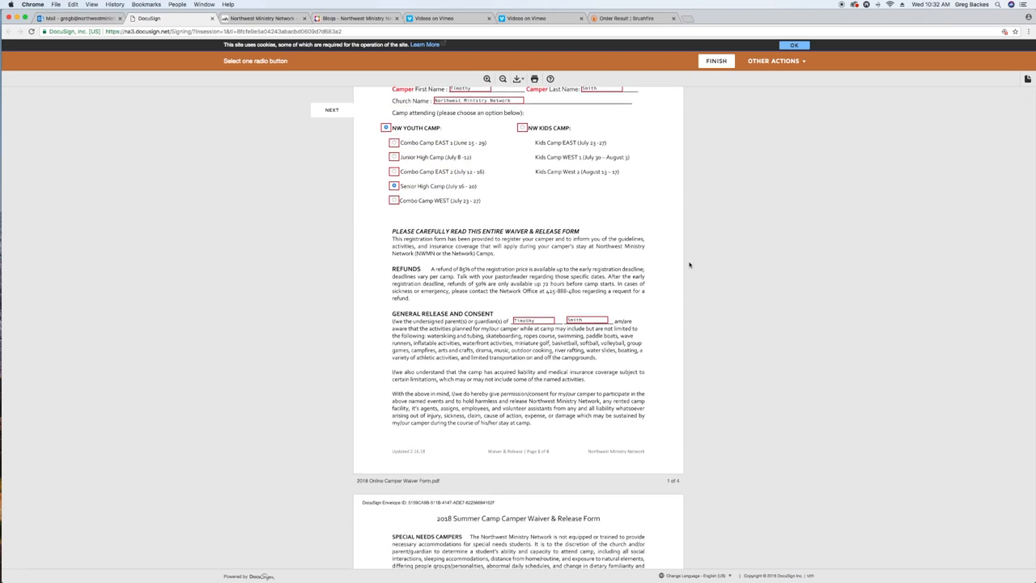
{"action": "scroll", "scroll_direction": "down", "scroll_amount": 3}
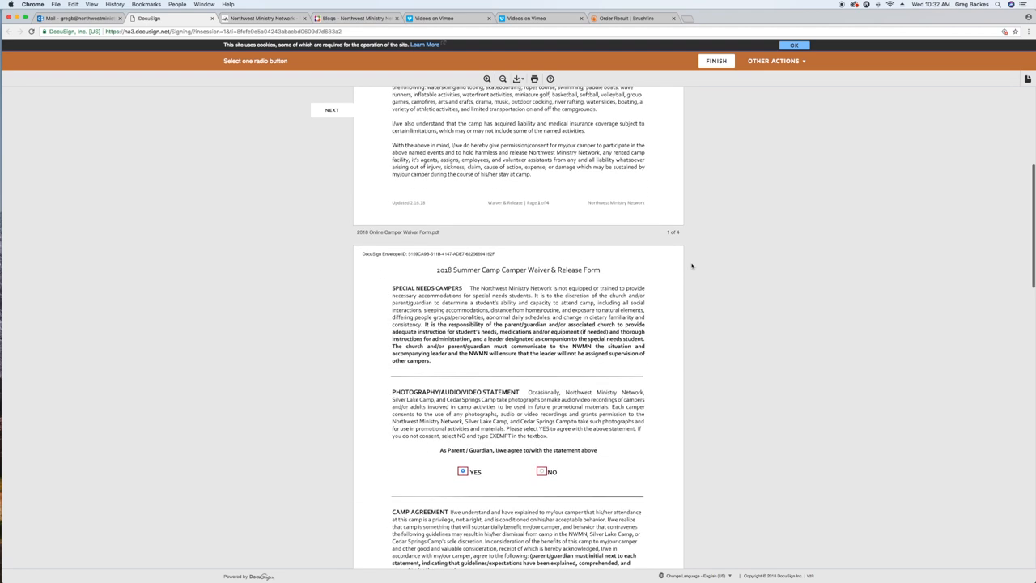
{"action": "scroll", "scroll_direction": "down", "scroll_amount": 3}
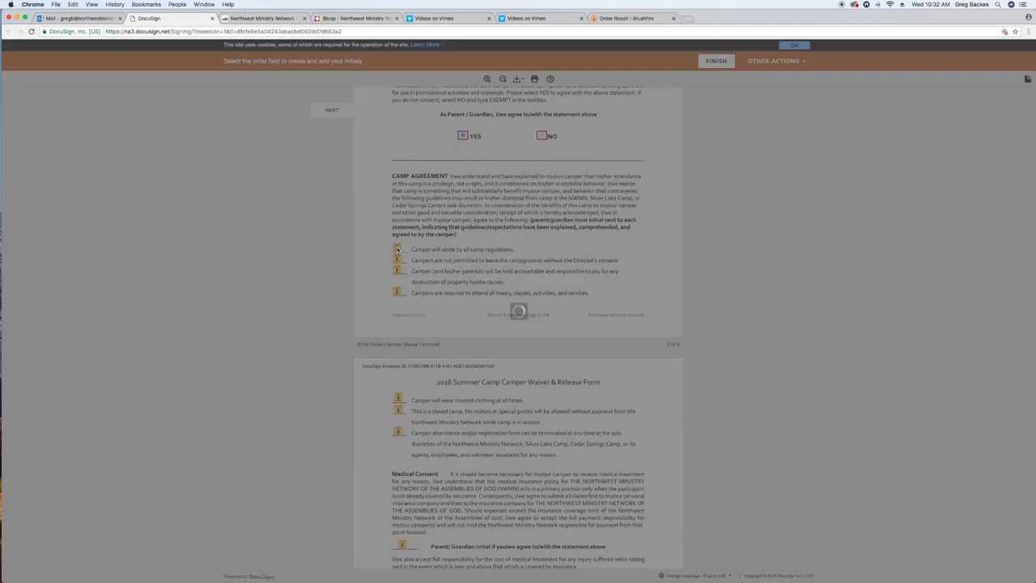
Adopt and apply initials beside the camp rules, then finish the waiver to save the signature.
{"action": "left_click", "coordinate": [397, 249]}
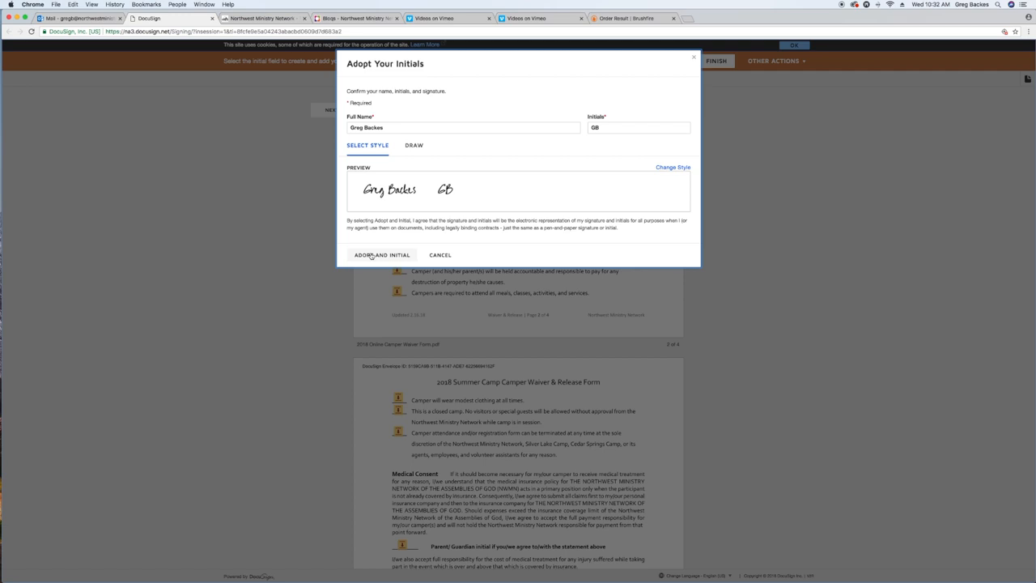
{"action": "left_click", "coordinate": [381, 255]}
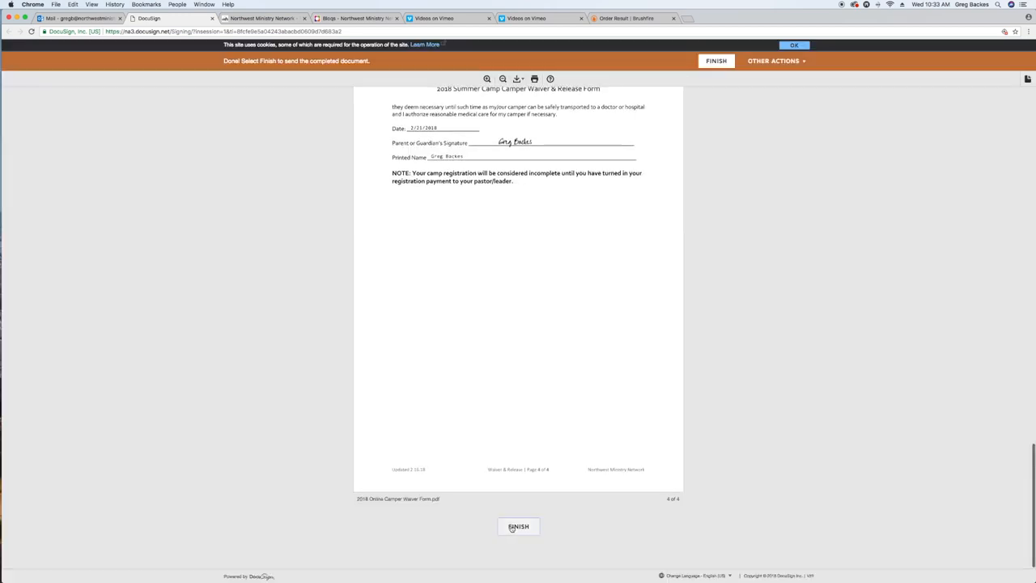
{"action": "left_click", "coordinate": [518, 526]}
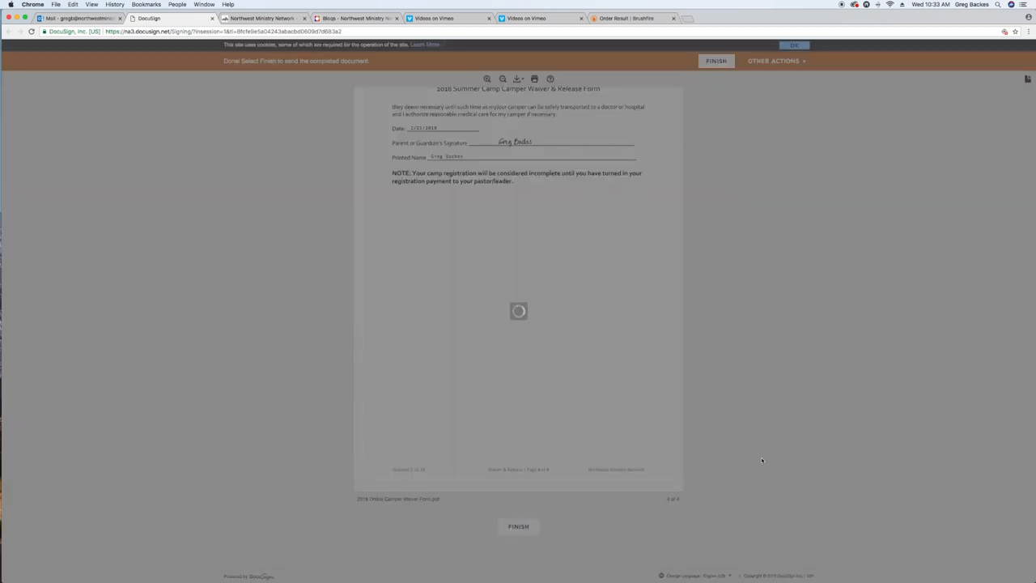
{"action": "left_click", "coordinate": [517, 526]}
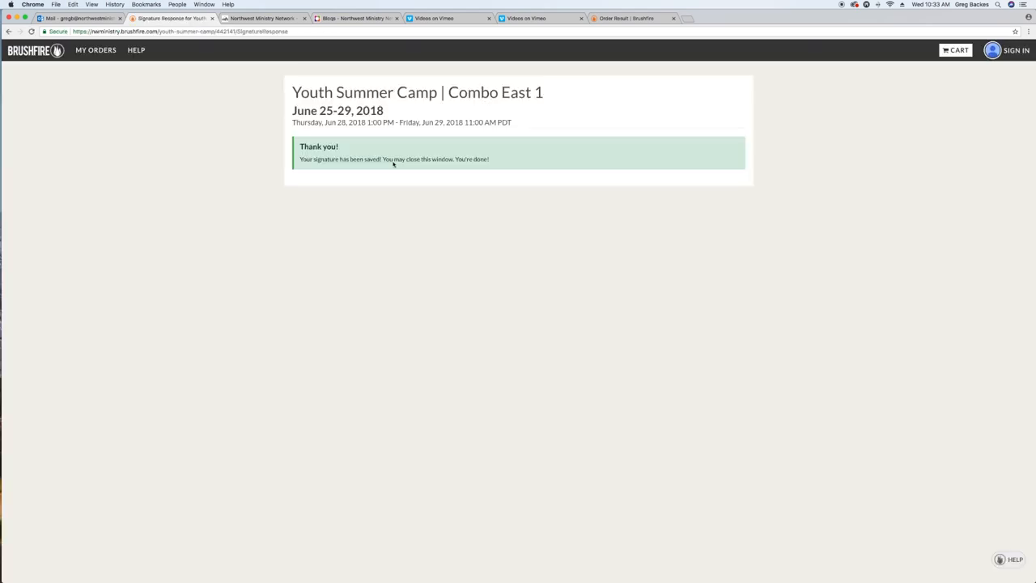